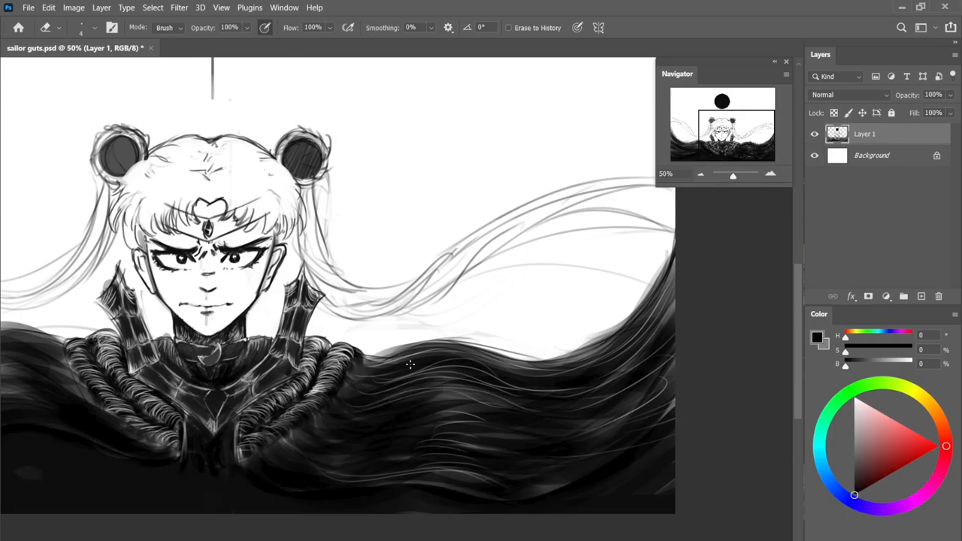
Step: Erase stray dark hair strokes on Layer 1 of the sailor guts sketch
left_click_drag(410, 364, 681, 325)
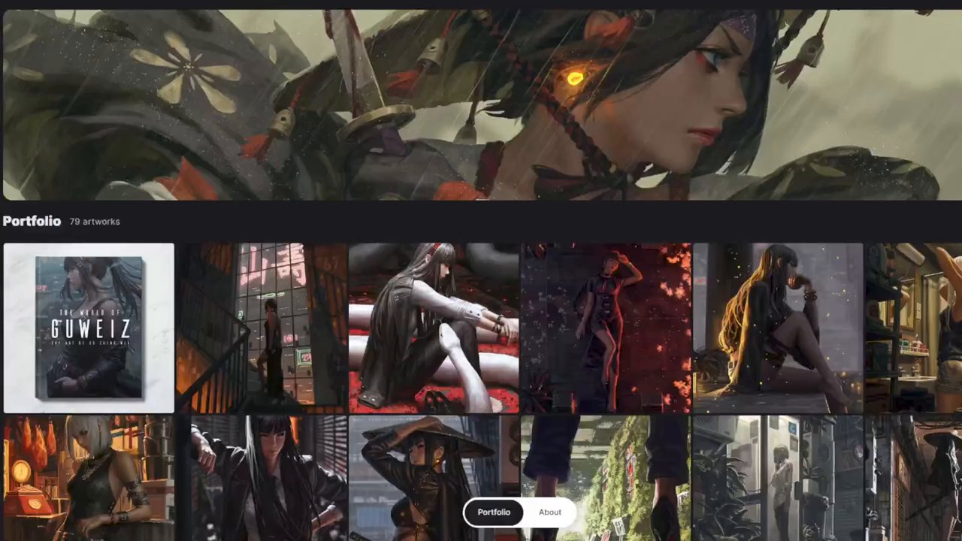
Step: Scroll down through the ArtStation portfolio grid of painted female portraits
scroll("down", 3)
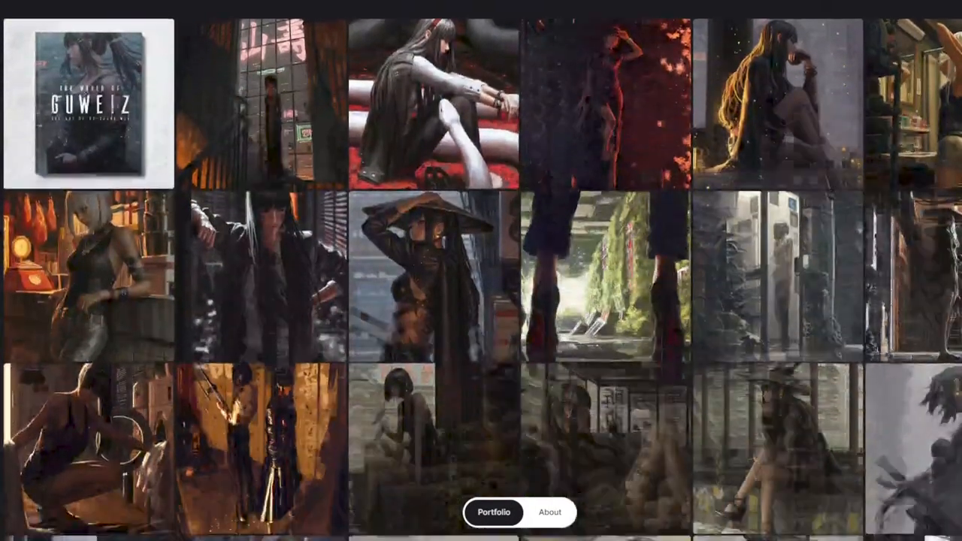
scroll("down", 3)
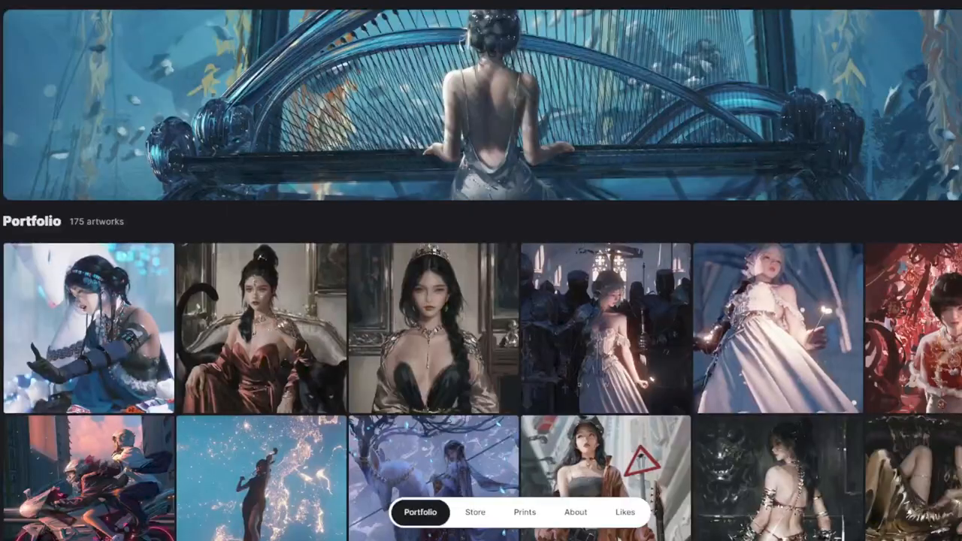
scroll("down", 3)
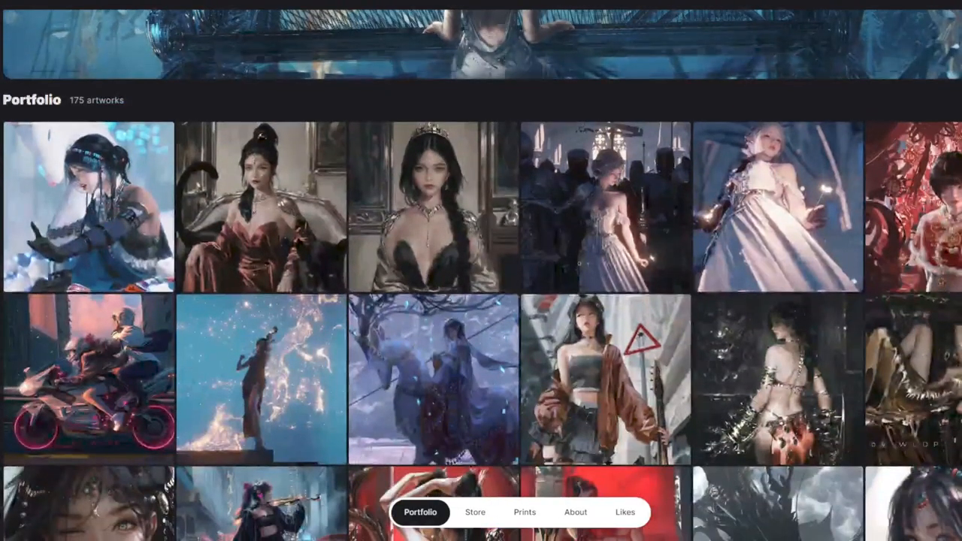
scroll("down", 3)
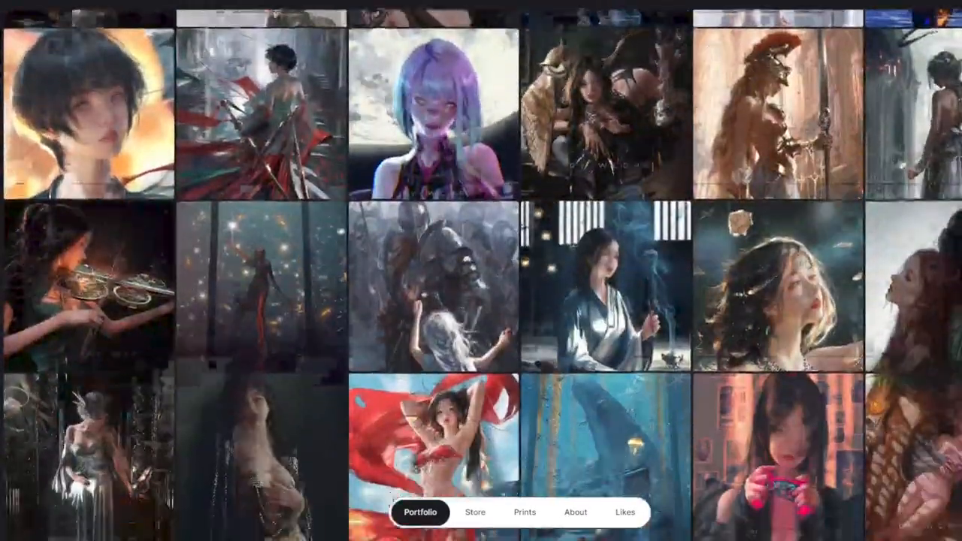
scroll("down", 3)
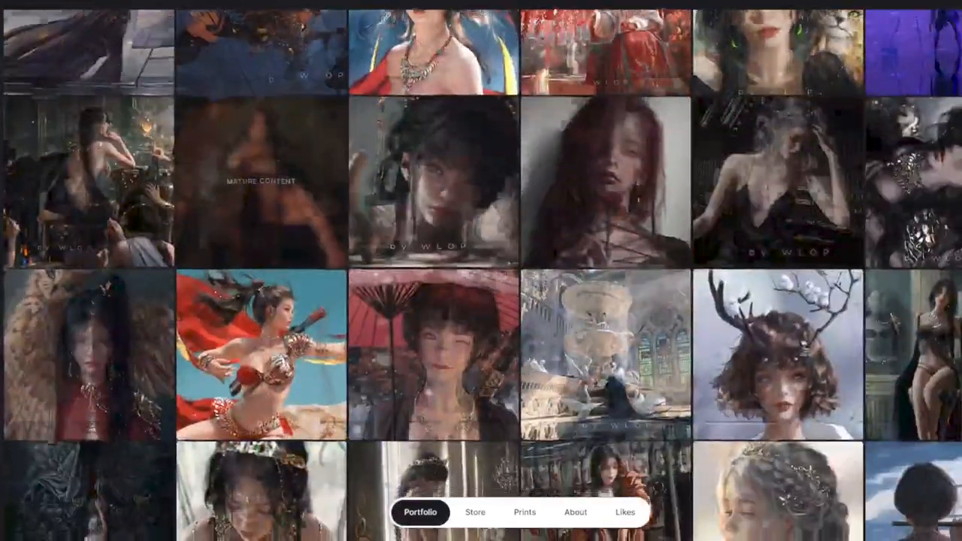
scroll("down", 3)
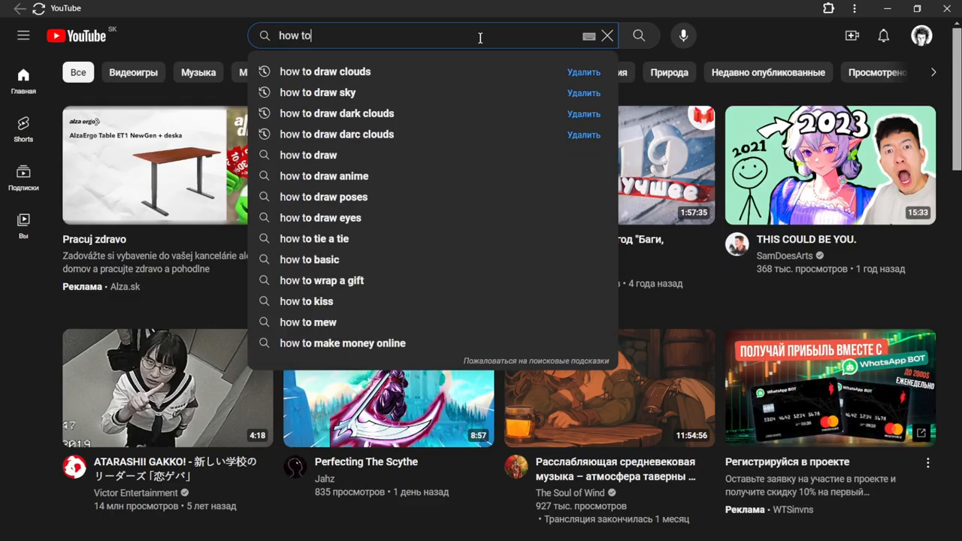
Step: Type 'draw to tutprials' into the YouTube search box
type("draw to")
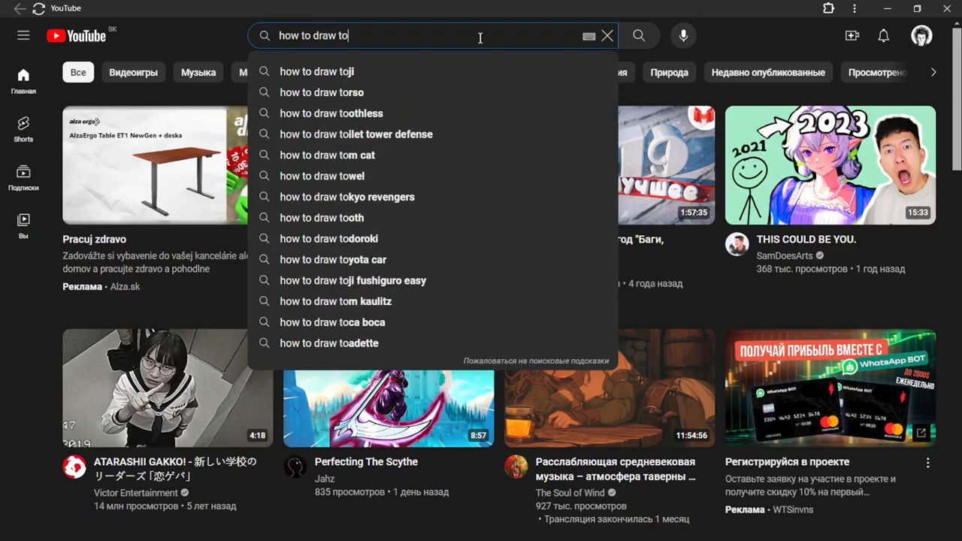
type("tutprials")
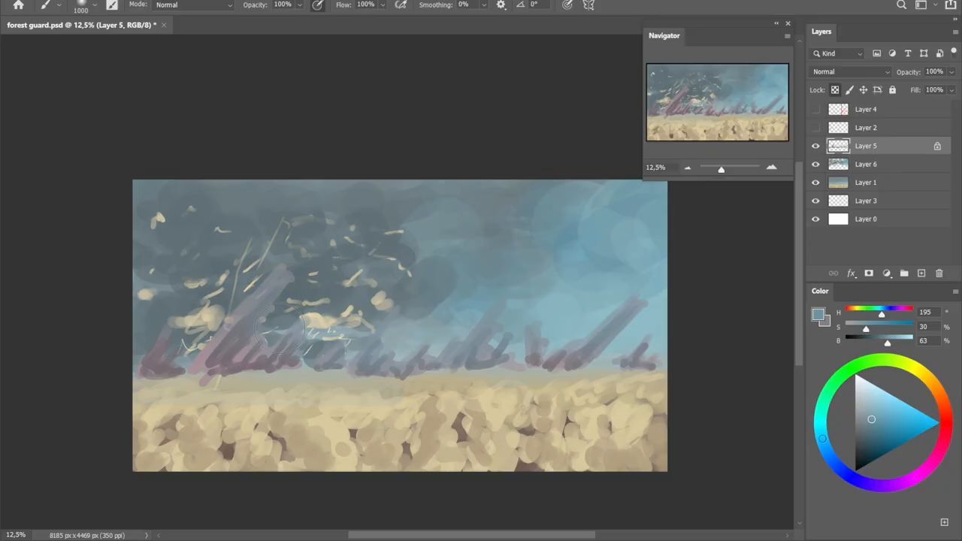
Step: Select Layer 5 in the Layers panel of forest guard.psd
left_click(865, 109)
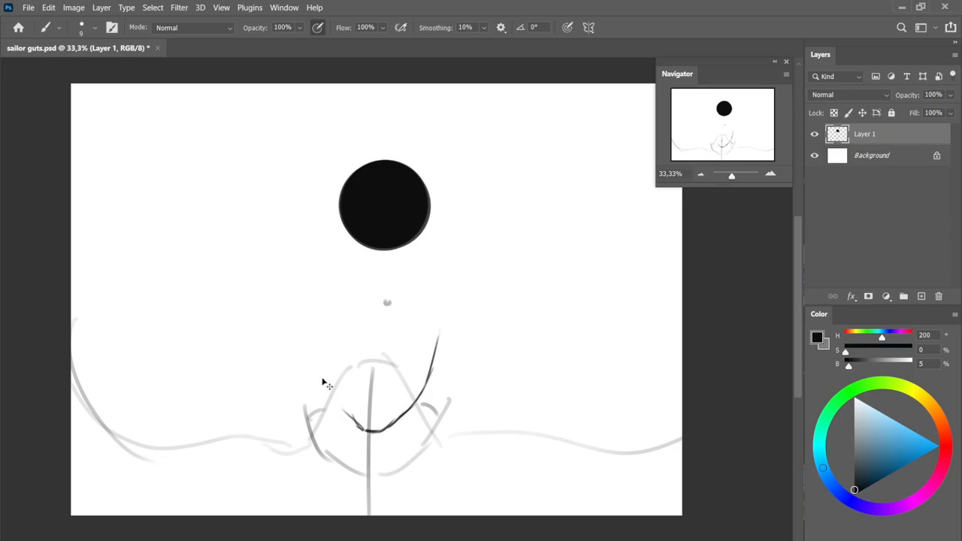
Step: Draw a vertical construction stroke for the figure on Layer 1
left_click_drag(385, 255, 390, 437)
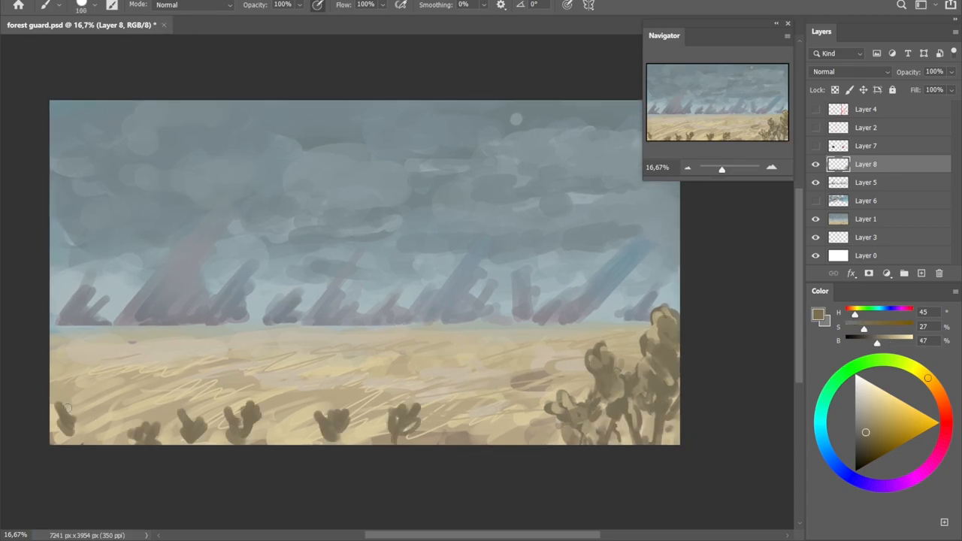
Step: Switch between layers in the forest guard Layers panel
left_click(865, 219)
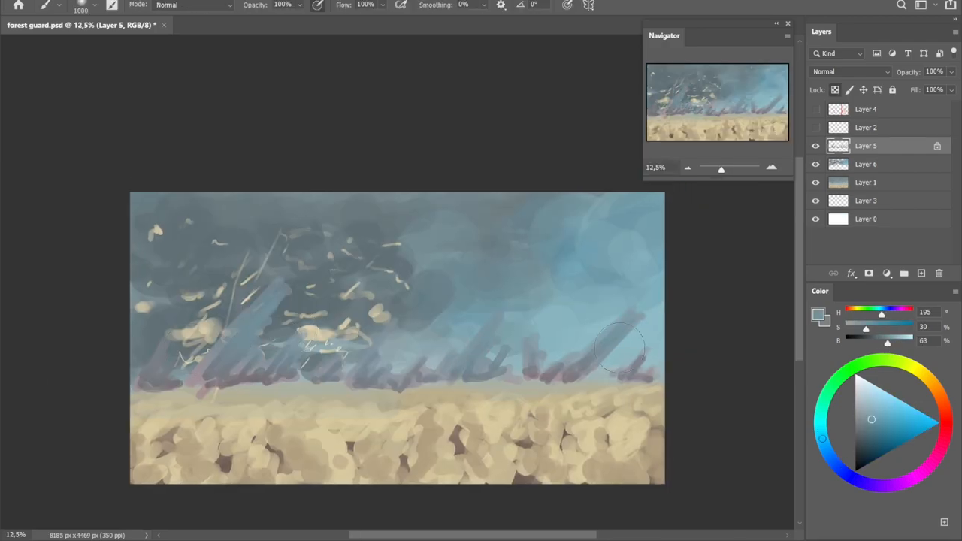
left_click(865, 109)
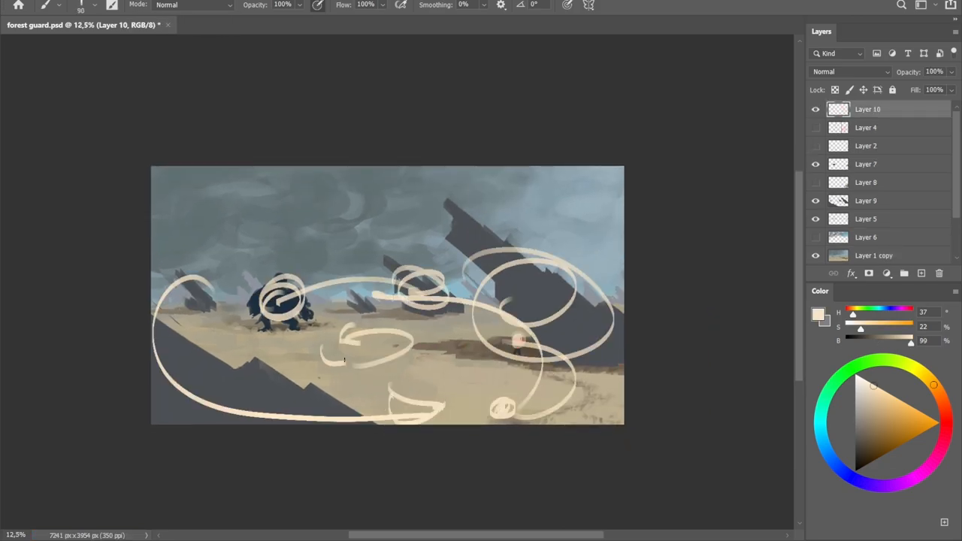
Step: Turn on visibility for Layer 7, the refined rock slab layer, and select it
left_click(865, 164)
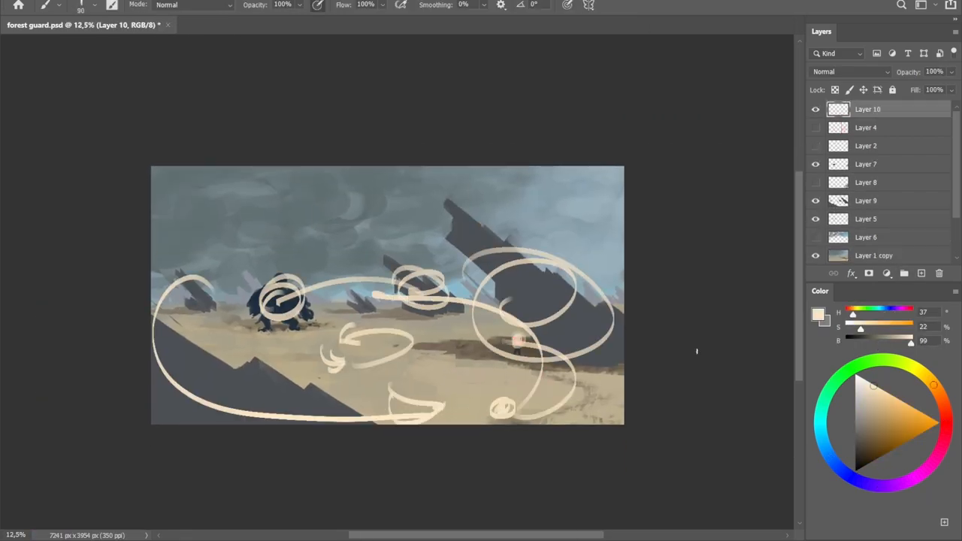
left_click(866, 164)
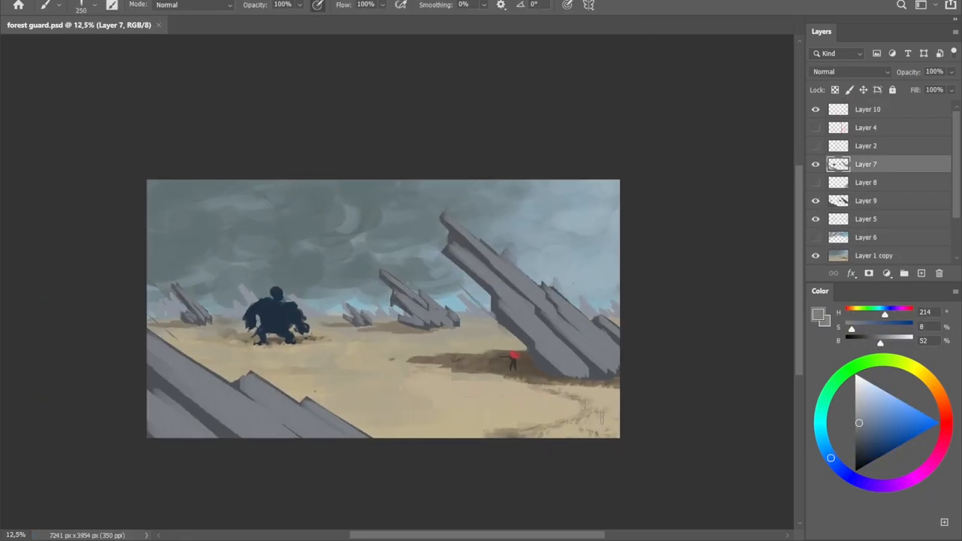